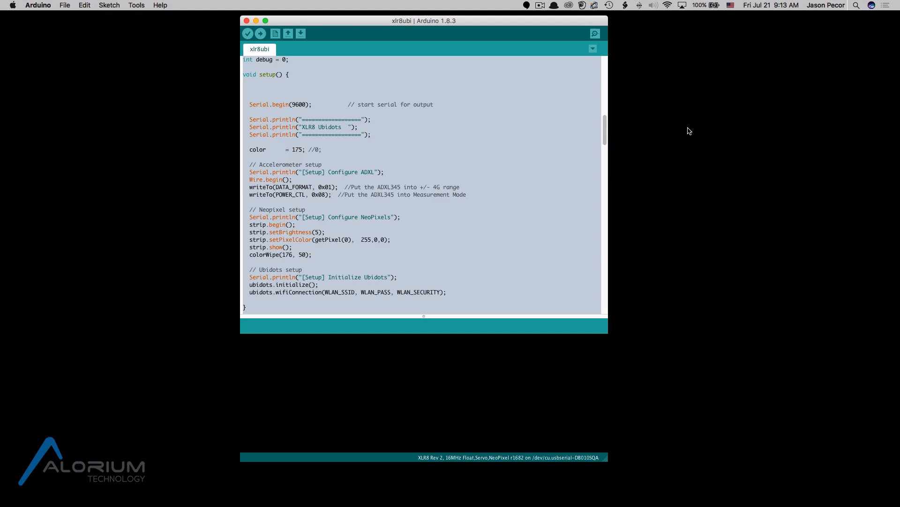
{"action": "mouse_move", "coordinate": [411, 9]}
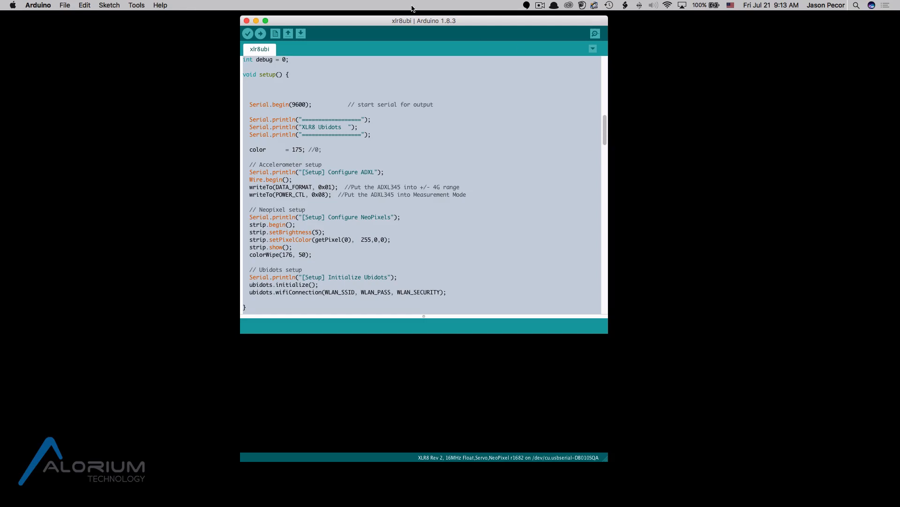
- Show the Tools menu with board, port and programmer settings for xlr8ubi
{"action": "left_click", "coordinate": [136, 6]}
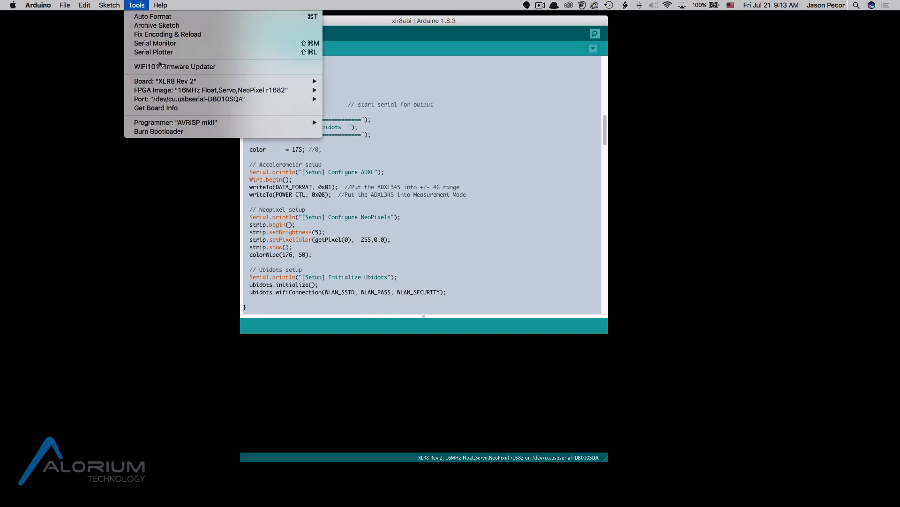
- List the serial ports, confirming /dev/cu.usbserial-DB010SQA is selected
{"action": "left_click", "coordinate": [188, 98]}
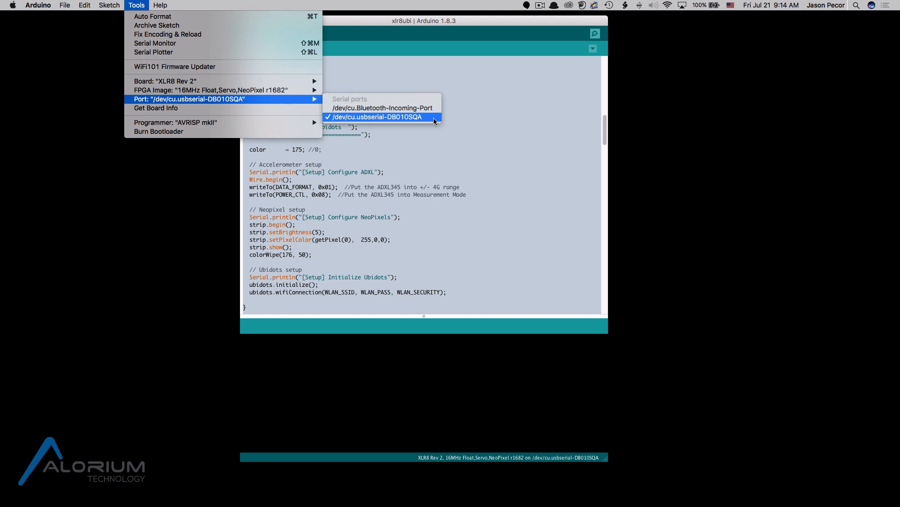
{"action": "left_click", "coordinate": [375, 116]}
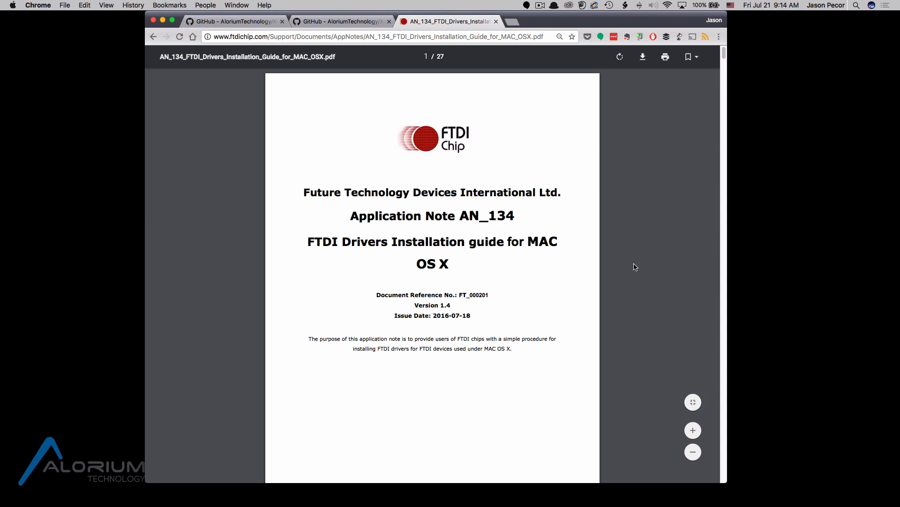
{"action": "mouse_move", "coordinate": [623, 254]}
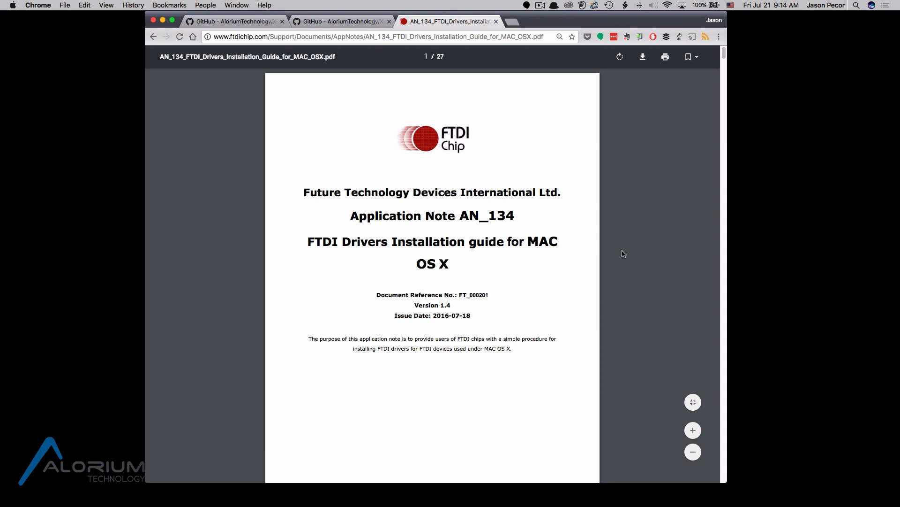
{"action": "mouse_move", "coordinate": [645, 295]}
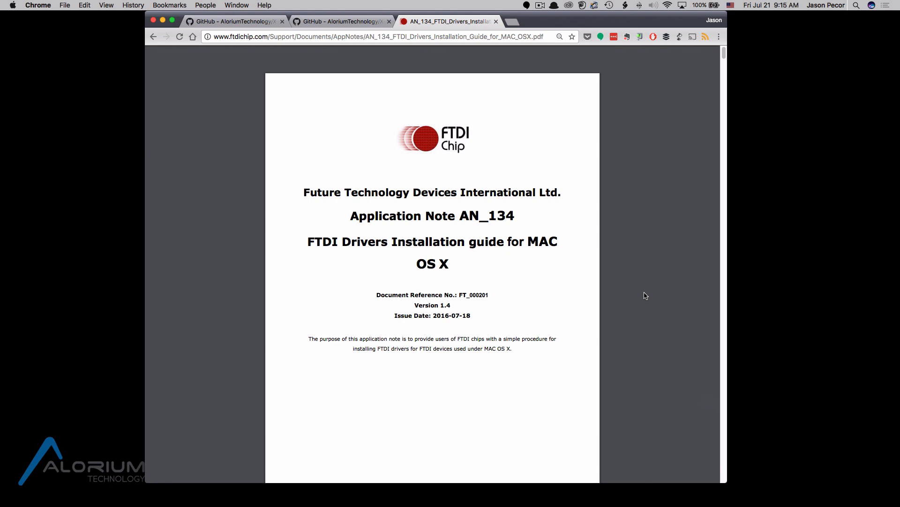
- Scroll the FTDI guide PDF to page 17, Uninstalling FTDI Drivers on OS X
{"action": "scroll", "scroll_direction": "down", "scroll_amount": 3}
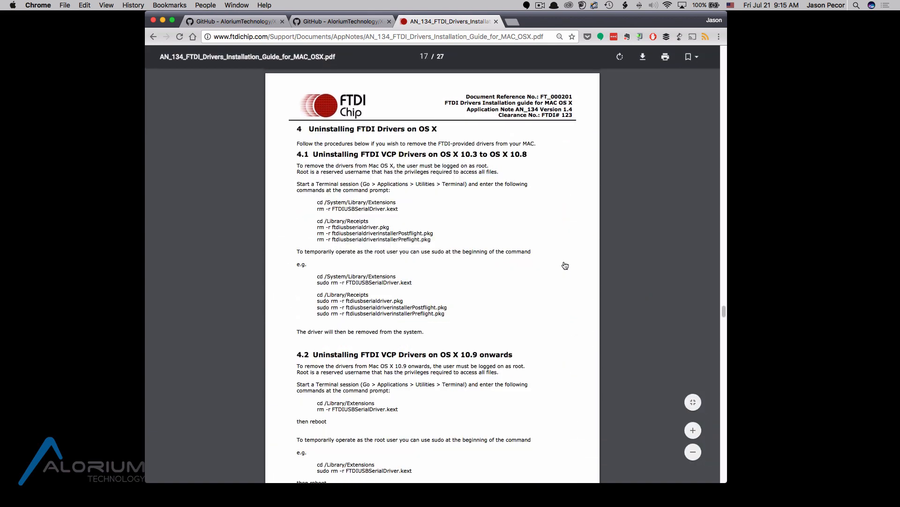
{"action": "mouse_move", "coordinate": [290, 120]}
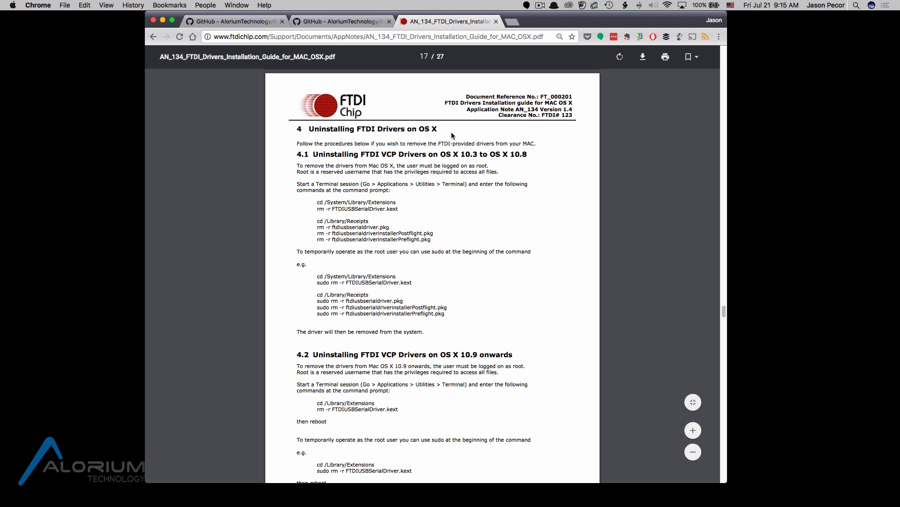
{"action": "mouse_move", "coordinate": [465, 243]}
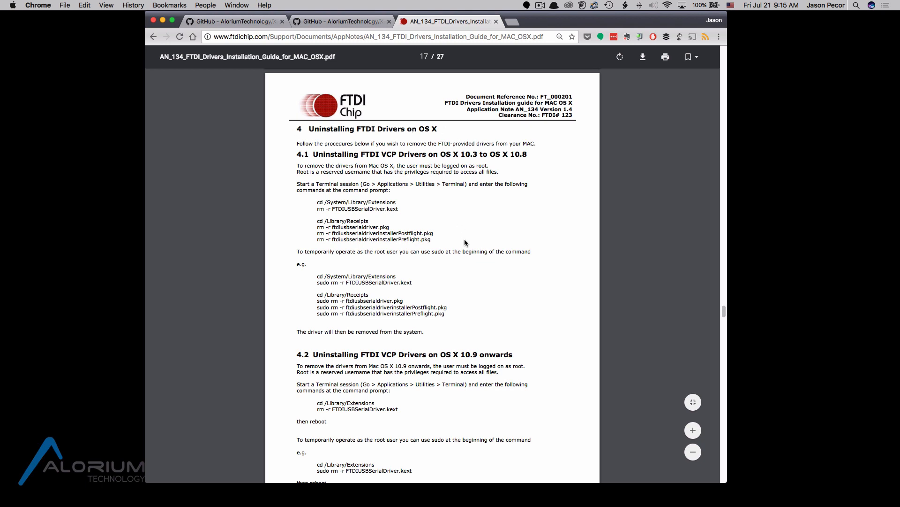
- Select the OS X 10.3 to 10.8 range in heading 4.1 for a Google lookup
{"action": "left_click_drag", "start_coordinate": [462, 353], "coordinate": [511, 353]}
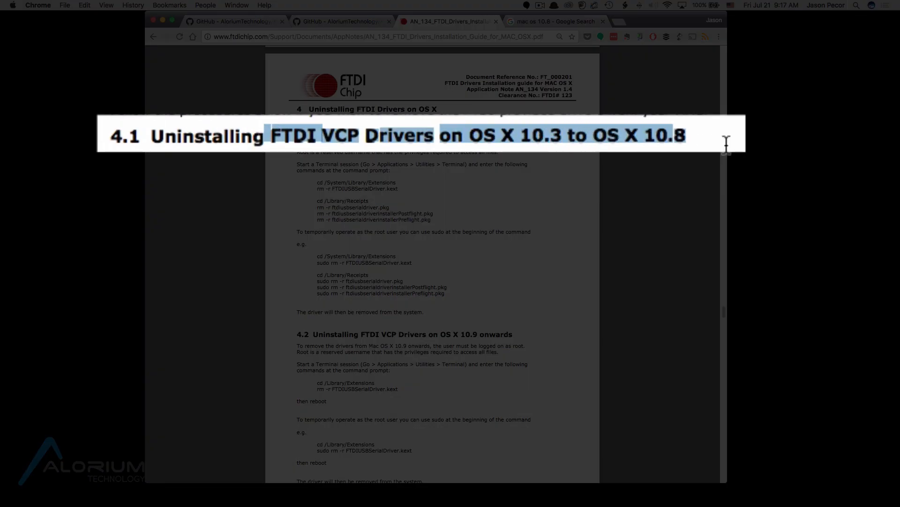
{"action": "left_click", "coordinate": [728, 150]}
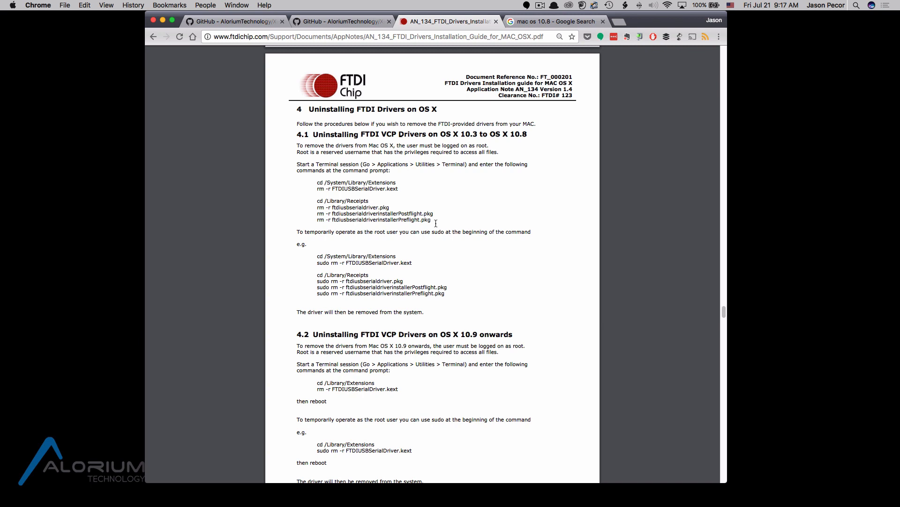
{"action": "mouse_move", "coordinate": [513, 144]}
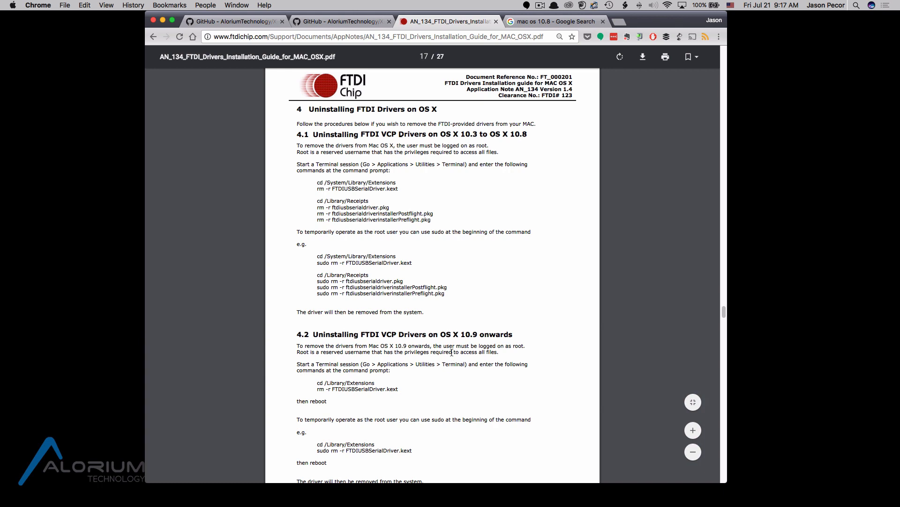
{"action": "mouse_move", "coordinate": [412, 322]}
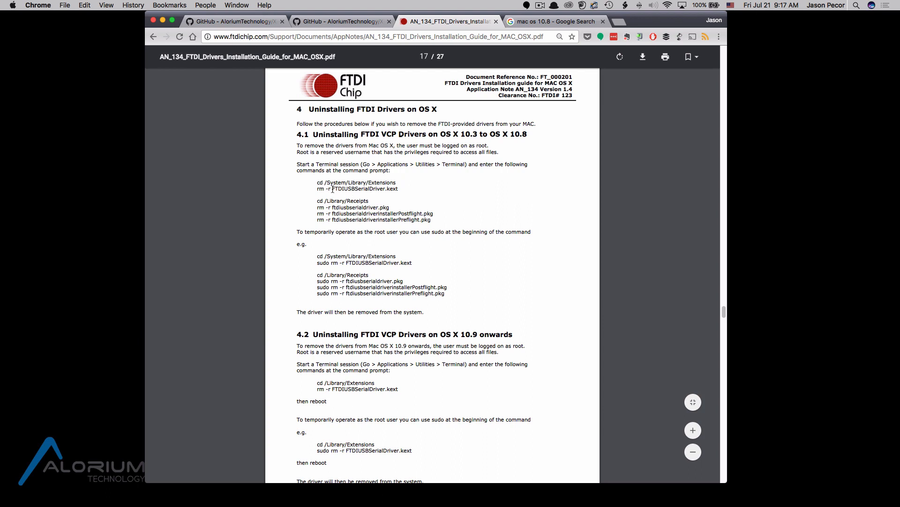
{"action": "mouse_move", "coordinate": [450, 196]}
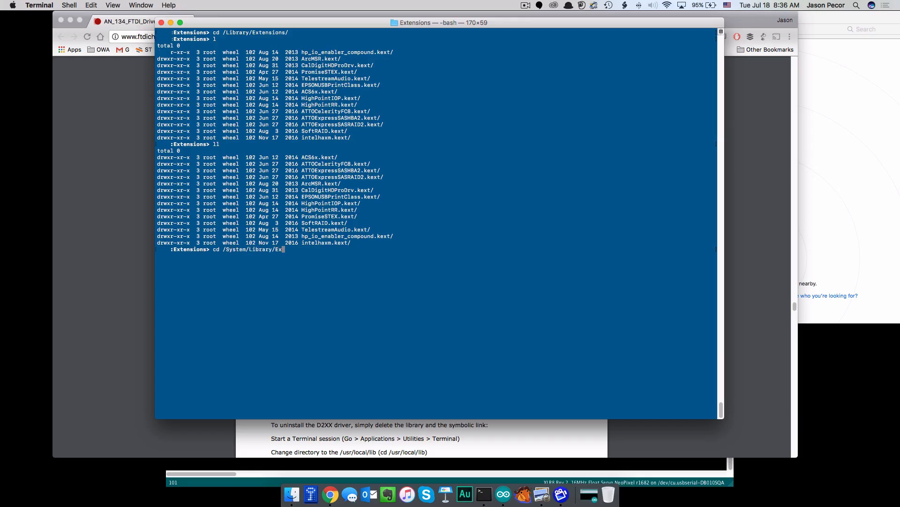
- Run cd to move the shell into /System/Library/Extensions/
{"action": "key", "text": "Return"}
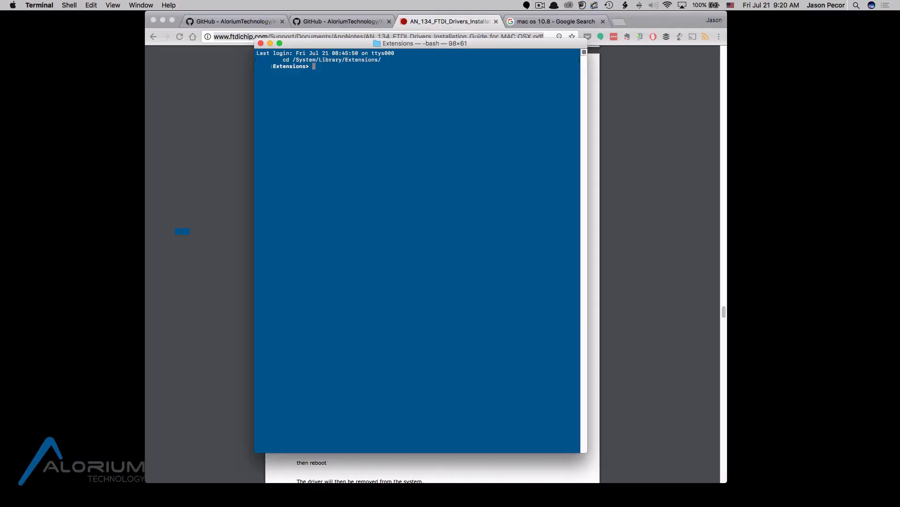
- List /Library/Extensions with ls, l and ll, finding no FTDIUSBSerialDriver
{"action": "type", "text": "ls"}
{"action": "type", "text": "cd /Library/Extensions/"}
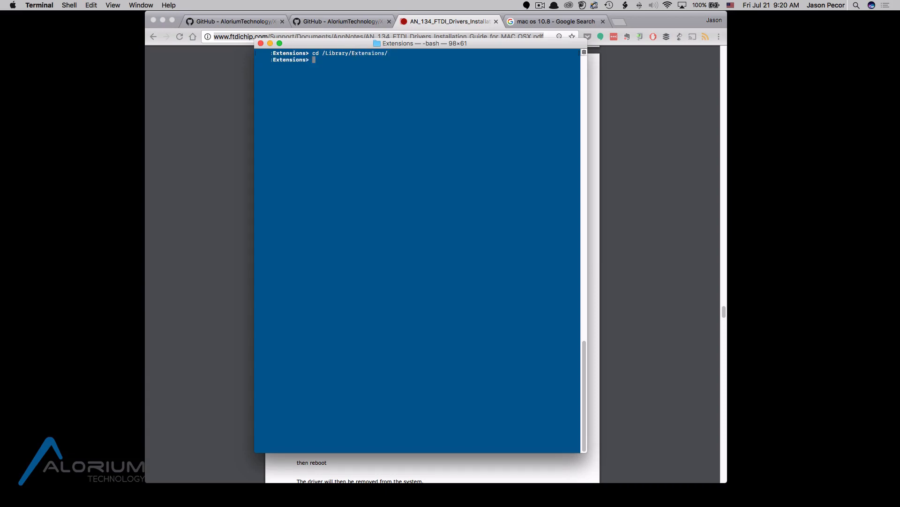
{"action": "type", "text": "l"}
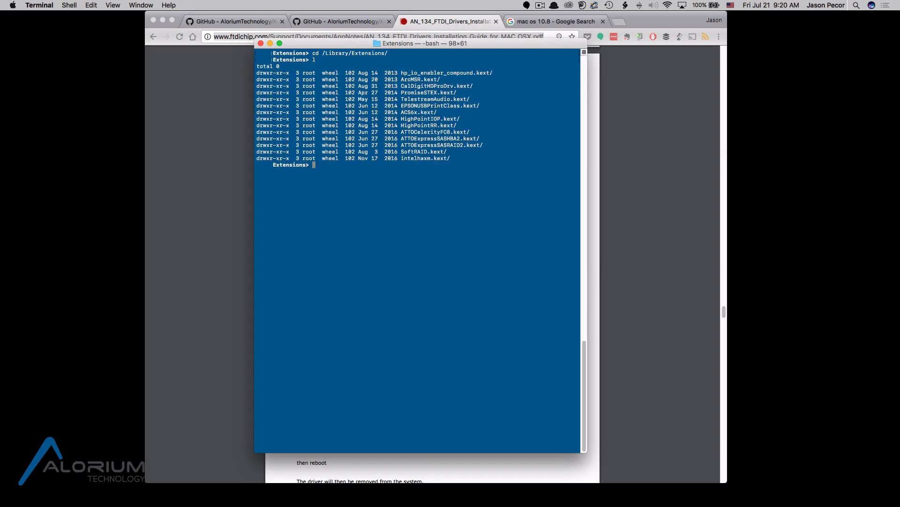
{"action": "type", "text": "ll"}
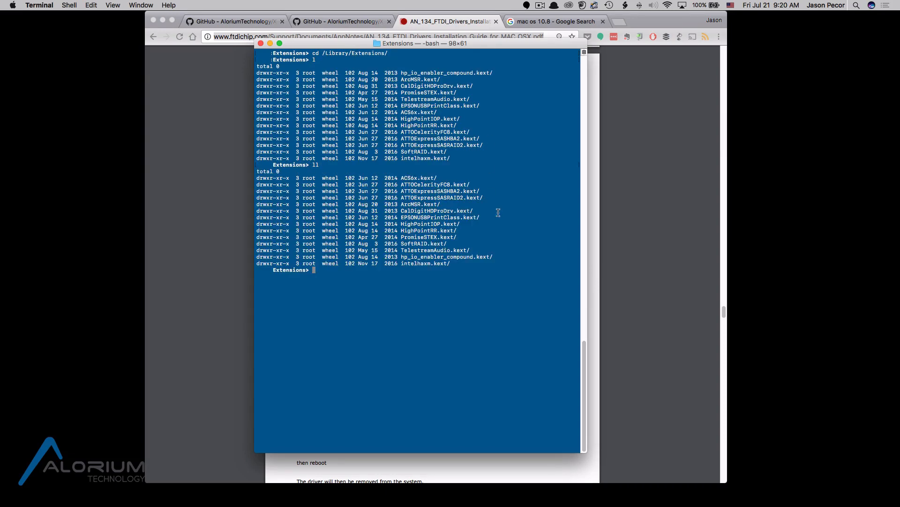